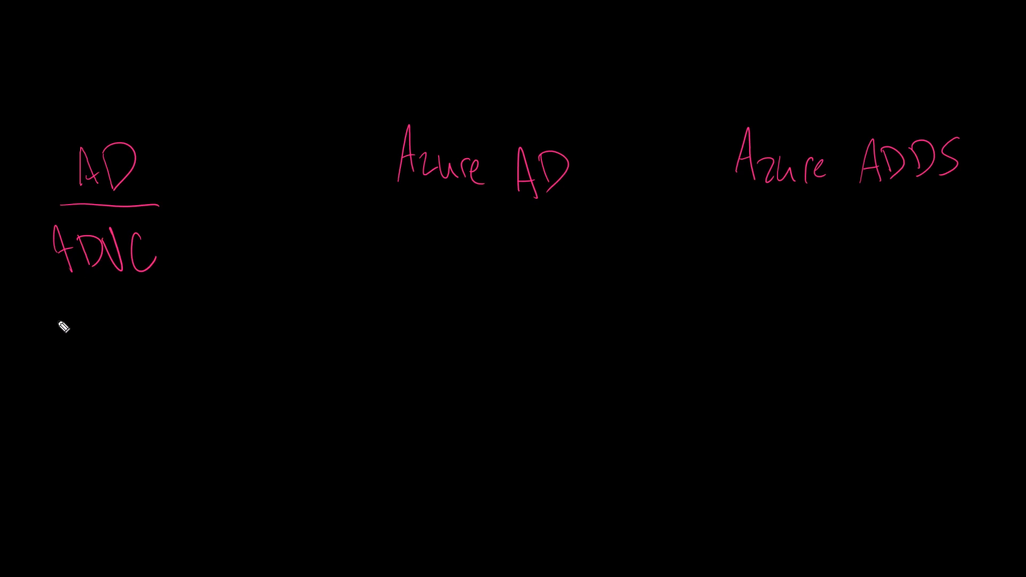
Finish handwriting ADVC beneath the AD heading before listing DNS, Group Policy and ADAC.
drag(55, 307, 121, 321)
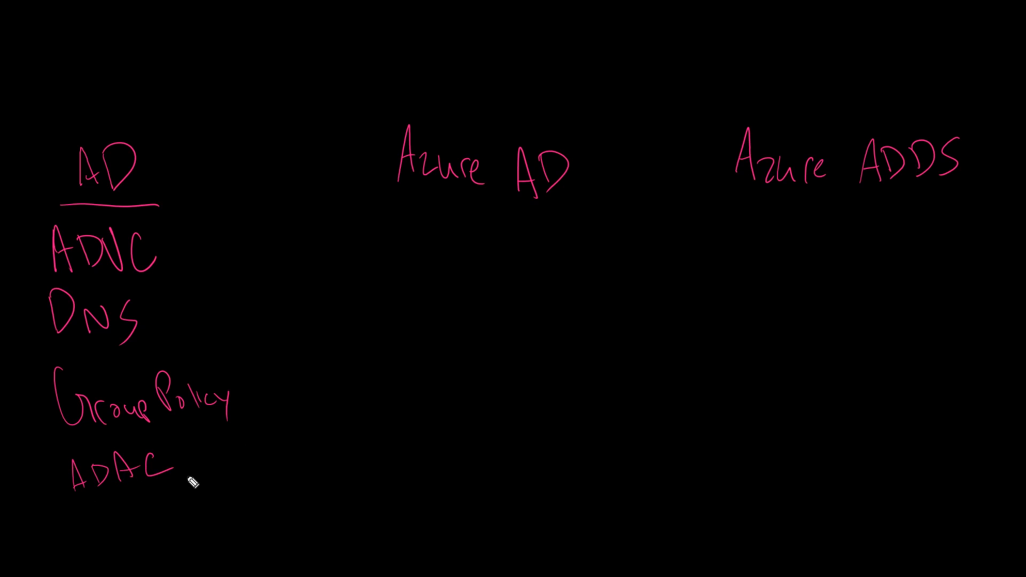
mouse_move(311, 482)
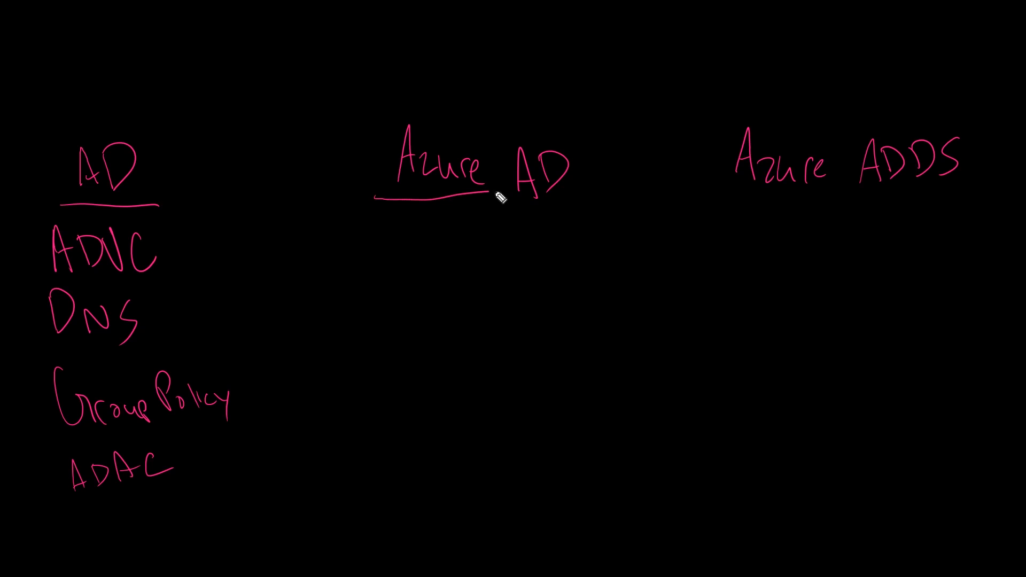
Underline the Azure AD heading ahead of listing Users and Groups, Apps, Devices and SSO.
drag(497, 196, 606, 199)
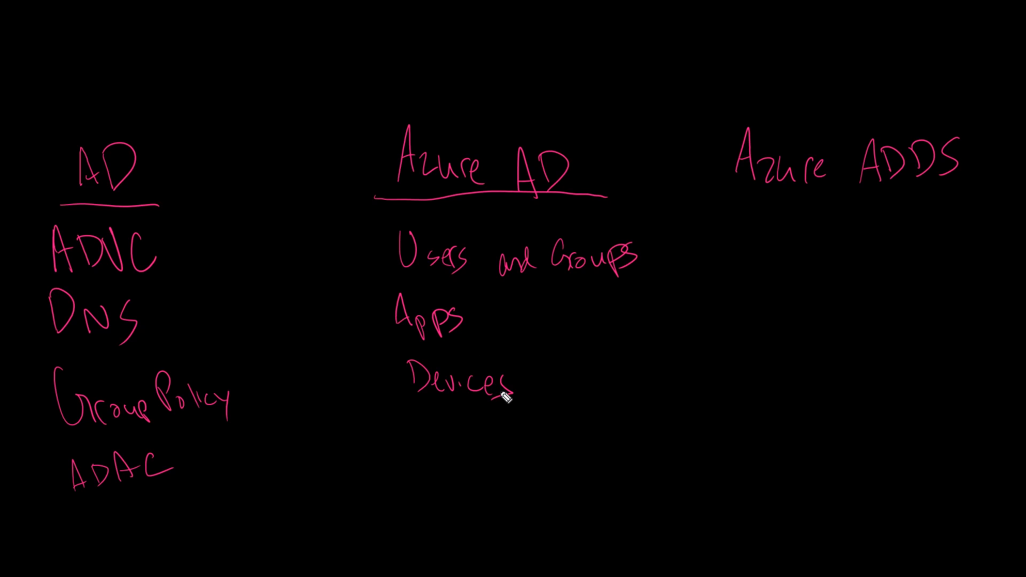
mouse_move(563, 456)
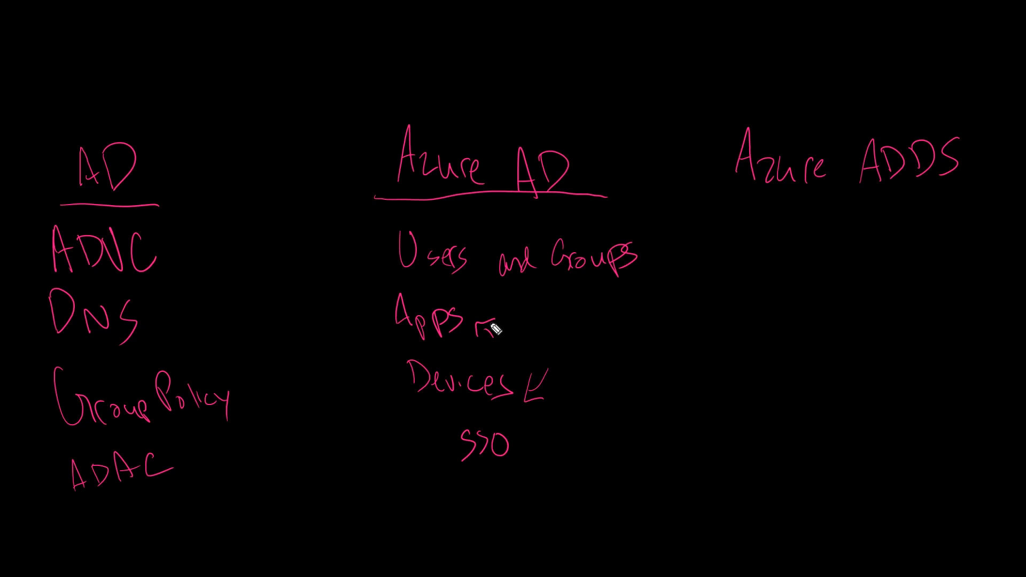
mouse_move(189, 470)
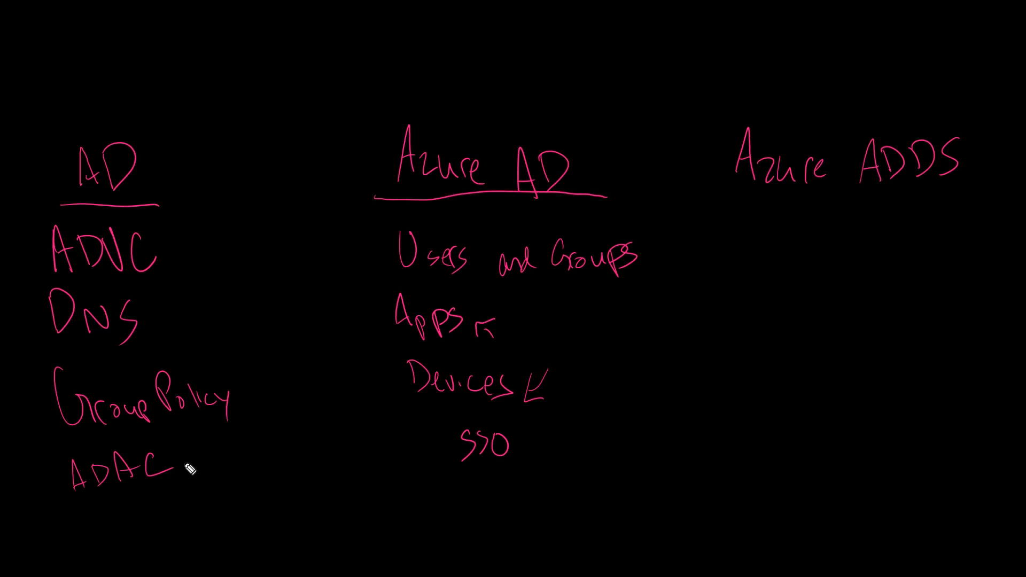
Tick the AD items and draw Azure AD Connect arrows to Azure AD and back, starting 'Mi' for Microsoft.
drag(180, 462, 203, 445)
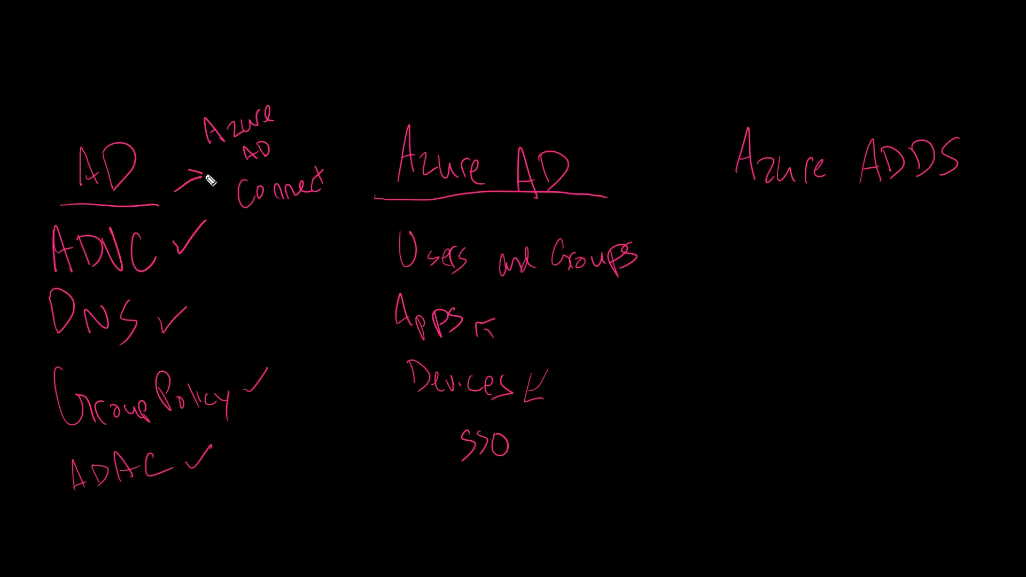
drag(320, 137, 363, 180)
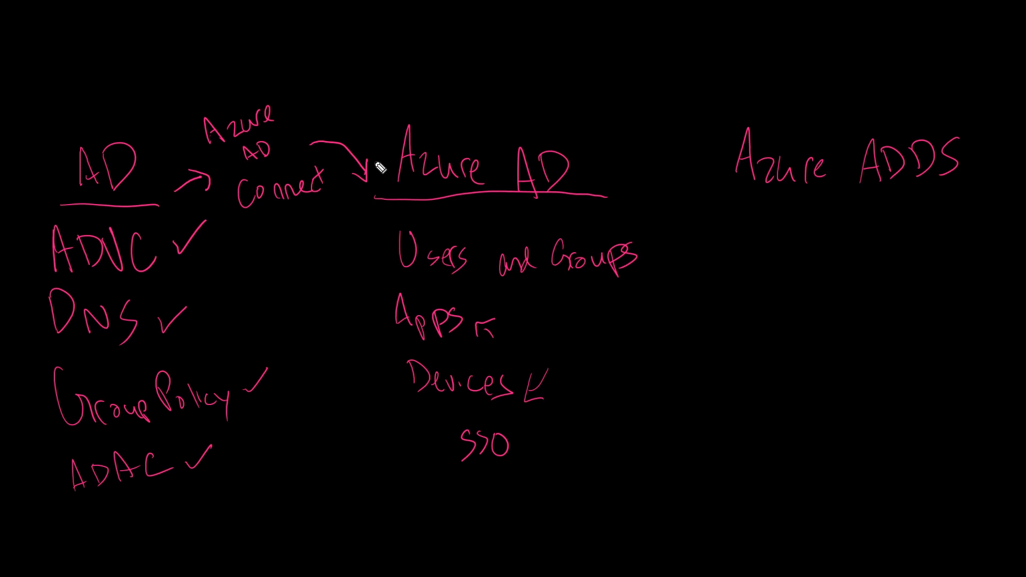
mouse_move(169, 225)
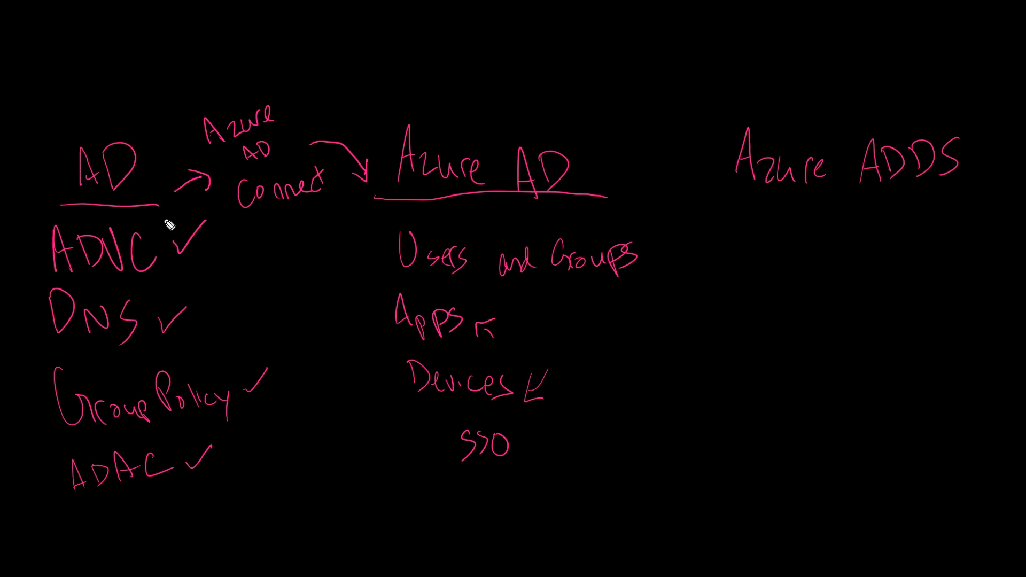
mouse_move(472, 253)
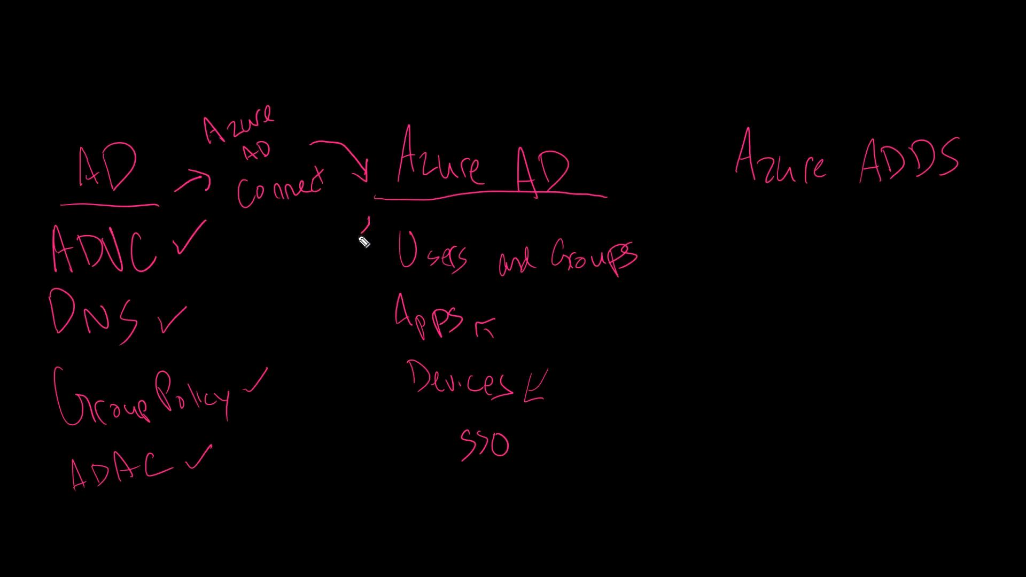
drag(359, 210, 249, 248)
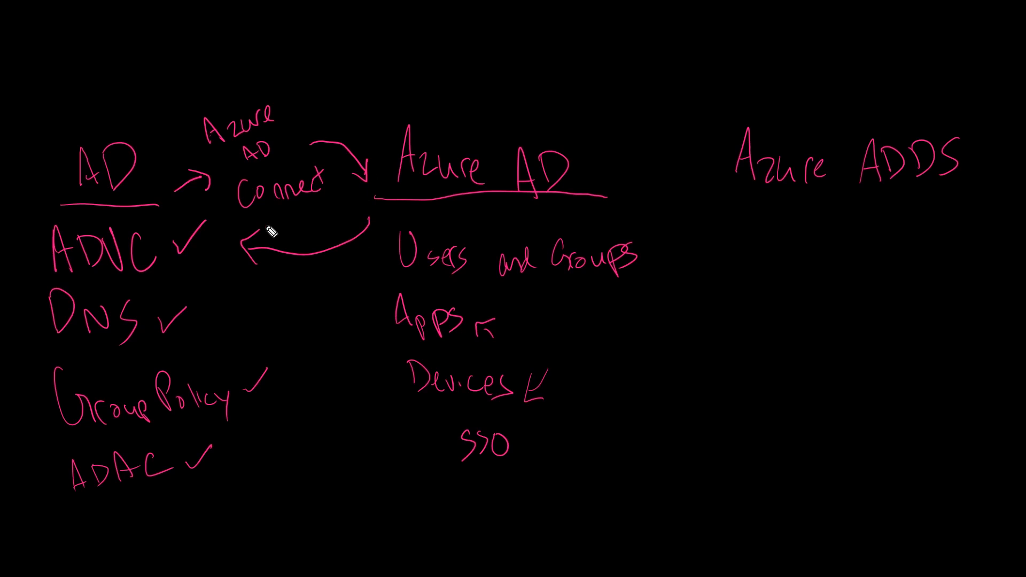
text(Mi)
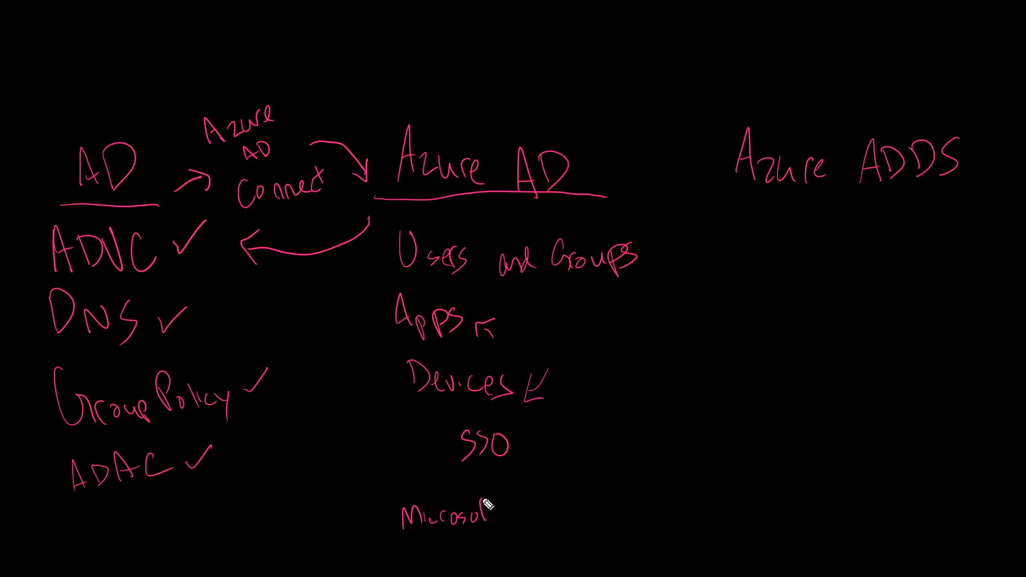
Complete the Microsoft 365 label beneath SSO under Azure AD.
text(365)
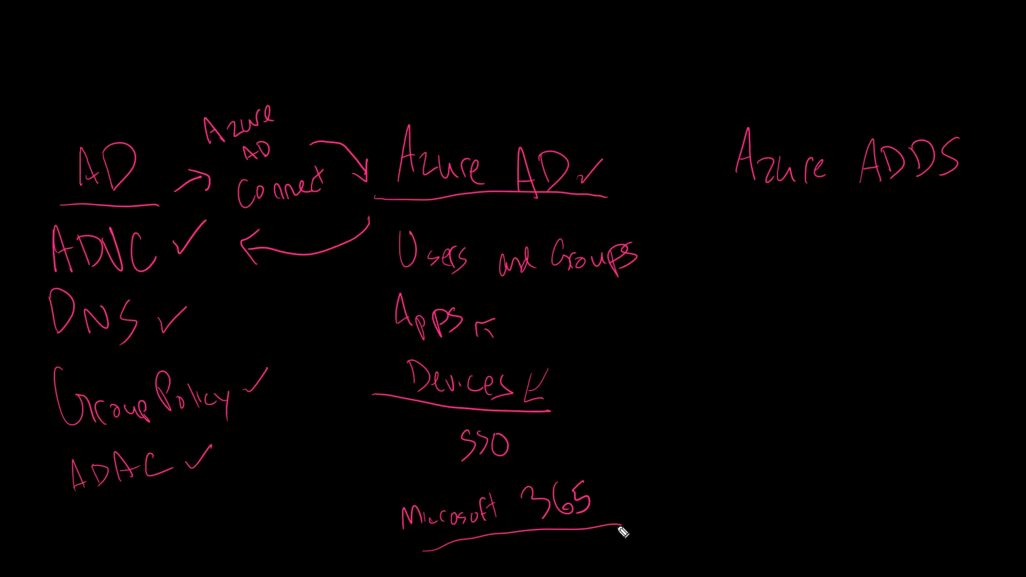
mouse_move(248, 389)
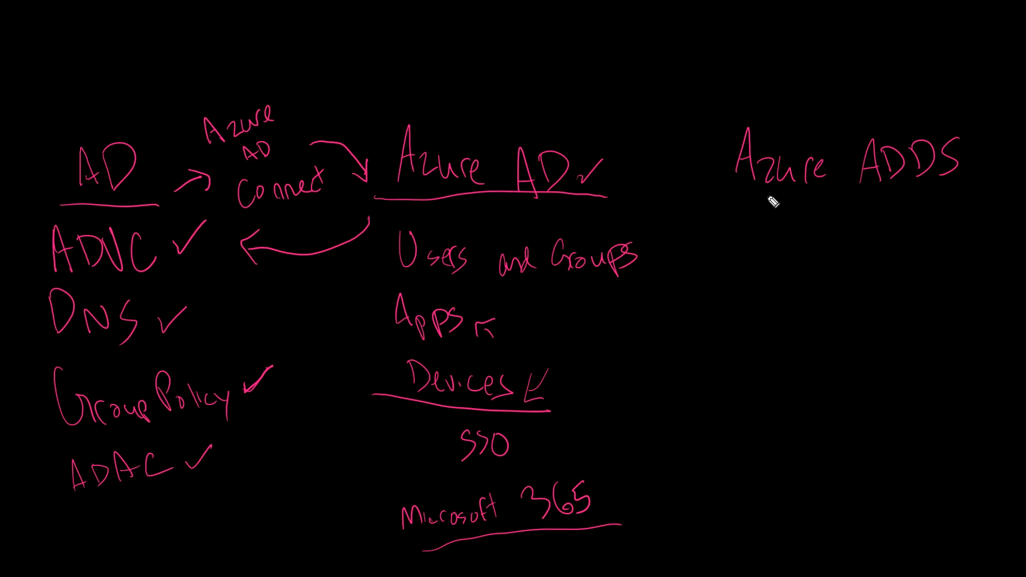
Draw the On-Prem boundary box and label it mydomain.local.
drag(732, 196, 962, 193)
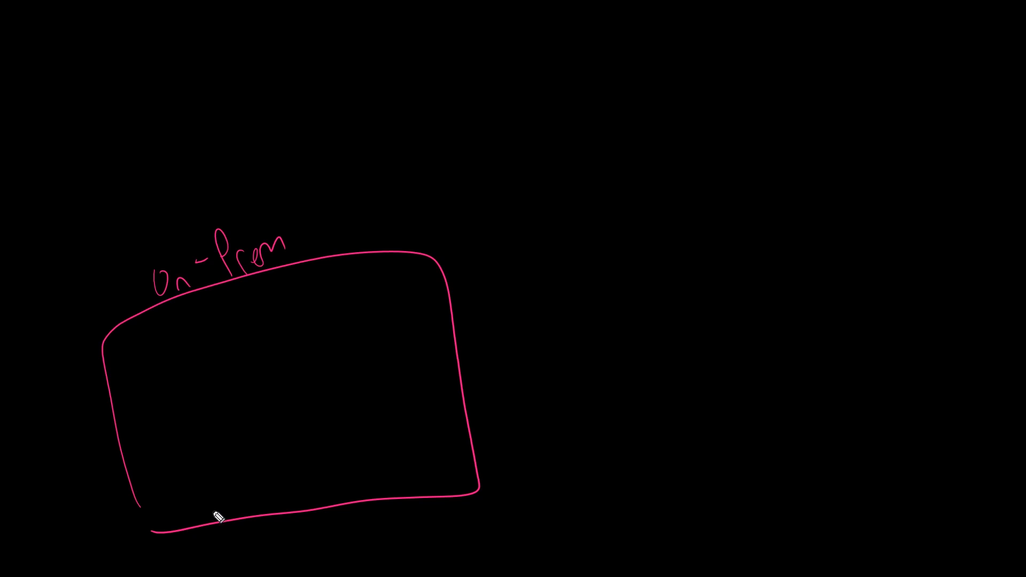
text(mysd)
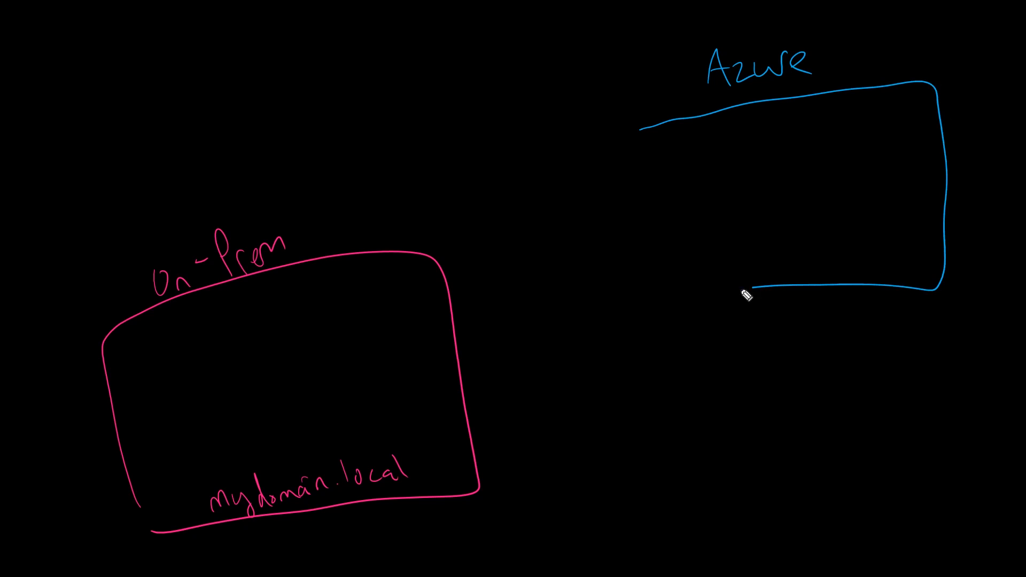
Draw the blue Azure box with an app server sketch and an ADDS label.
drag(746, 292, 727, 256)
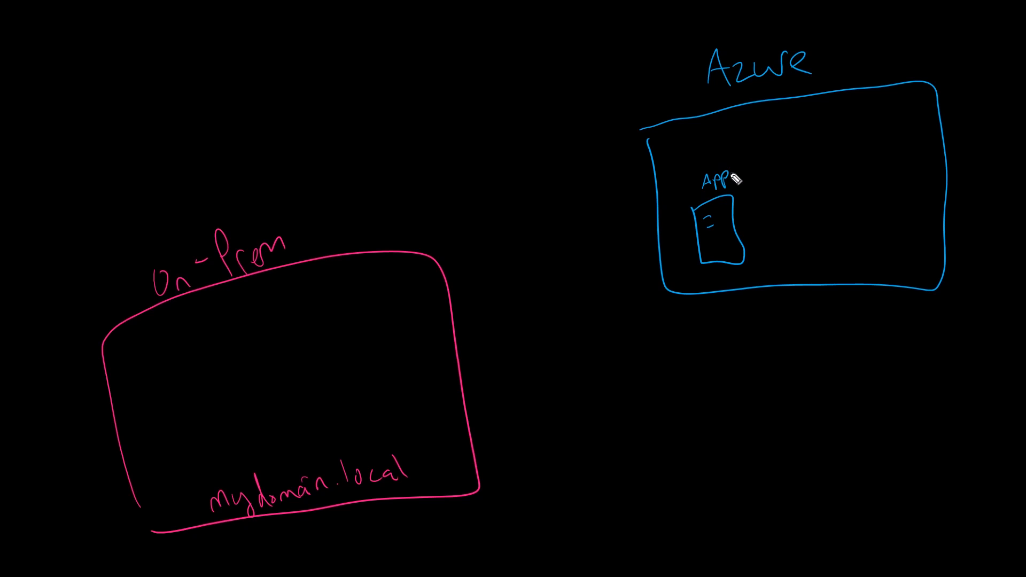
text(AD!)
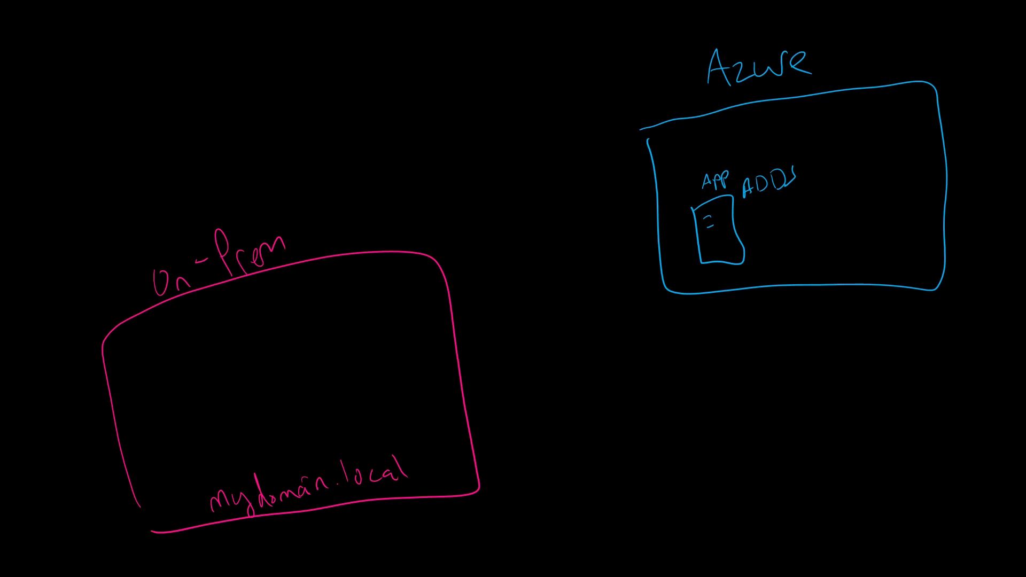
mouse_move(541, 381)
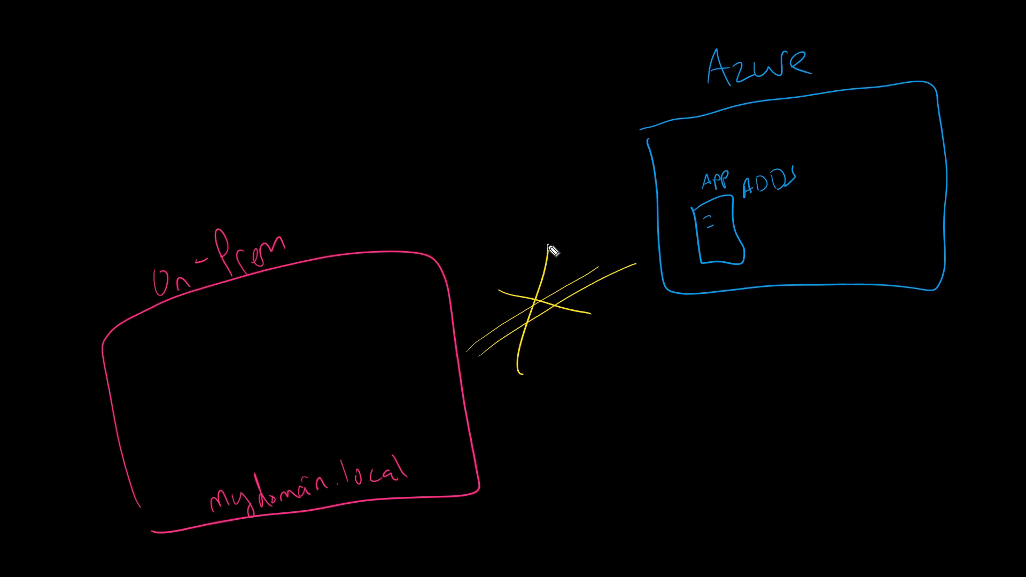
mouse_move(559, 299)
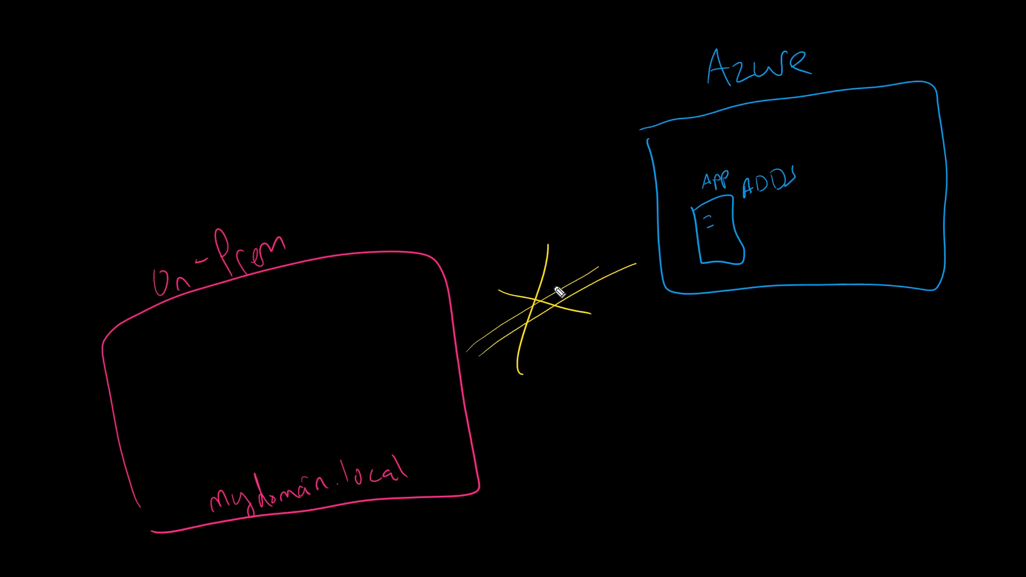
mouse_move(778, 192)
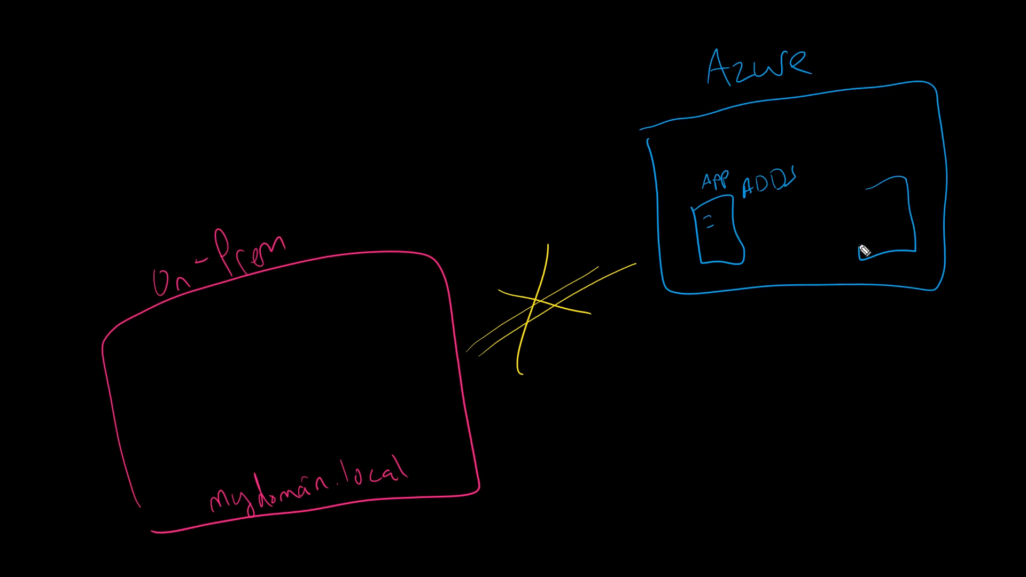
Label the Azure server DC and sketch a DC server inside the On-Prem box.
text(DC)
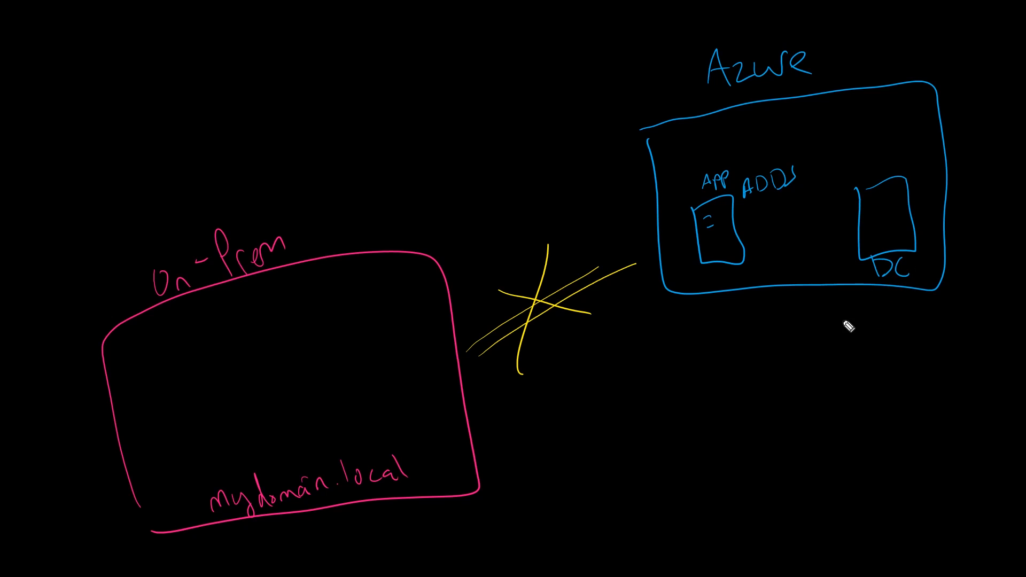
mouse_move(506, 353)
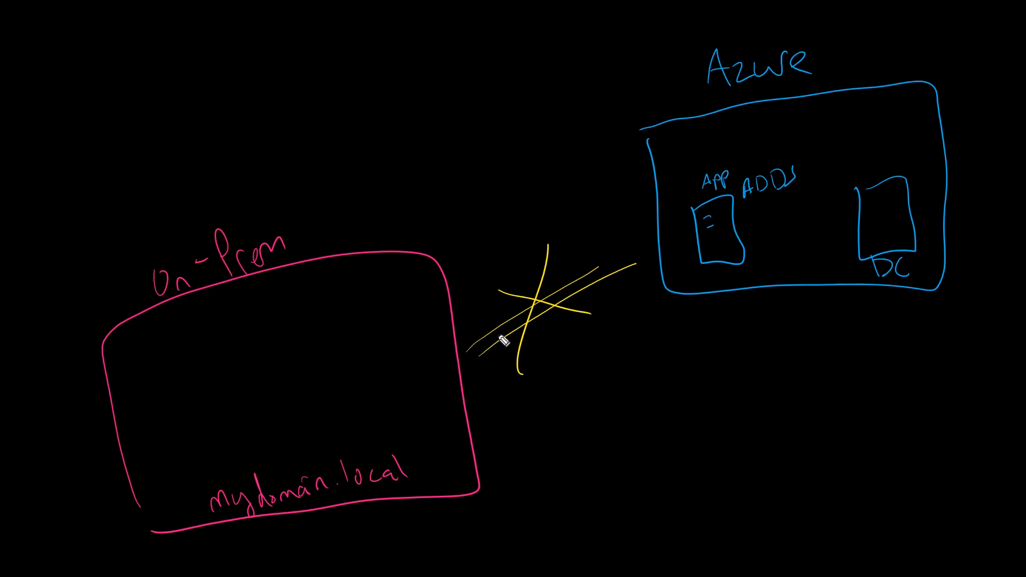
mouse_move(887, 230)
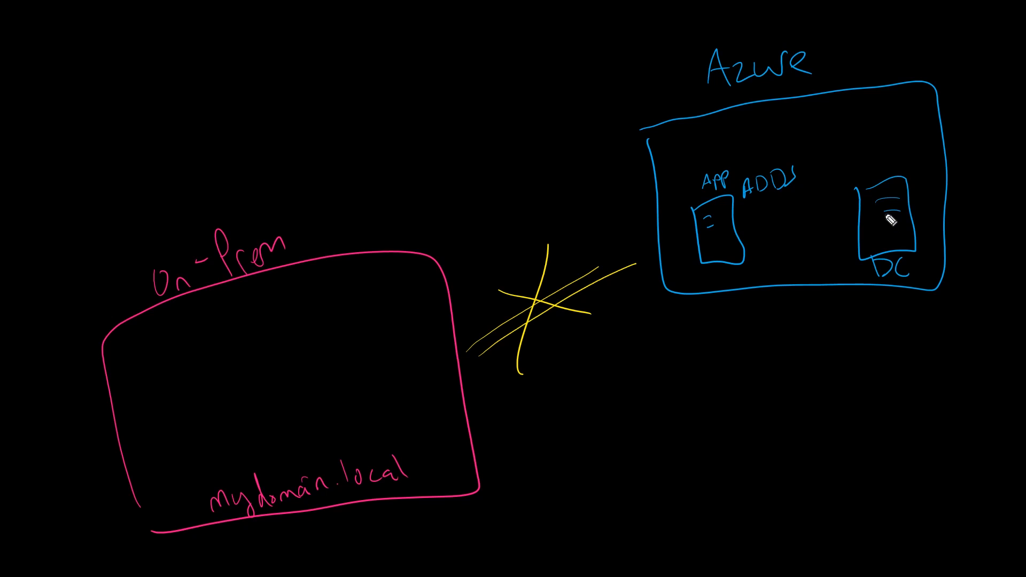
drag(341, 301, 360, 386)
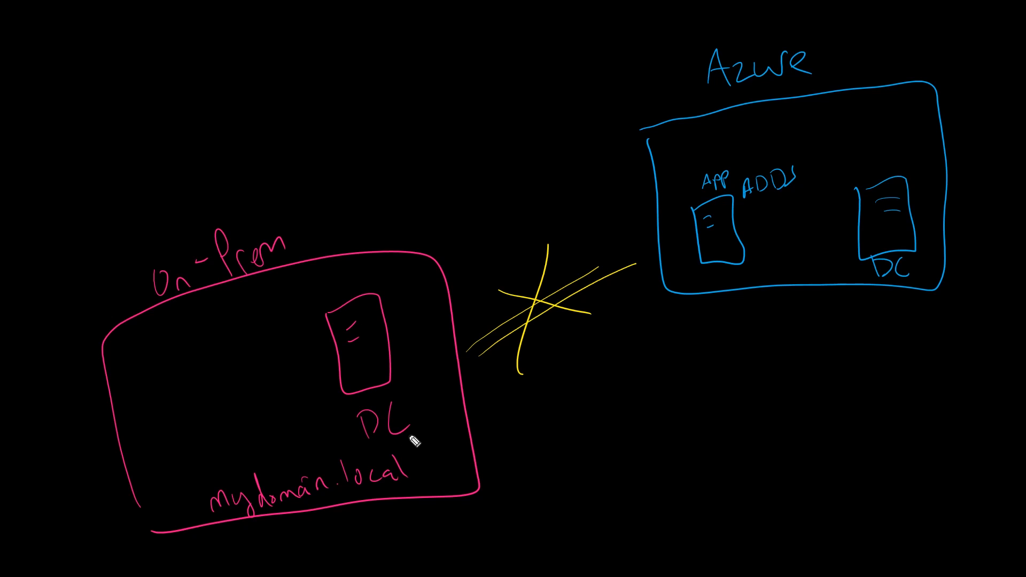
mouse_move(767, 381)
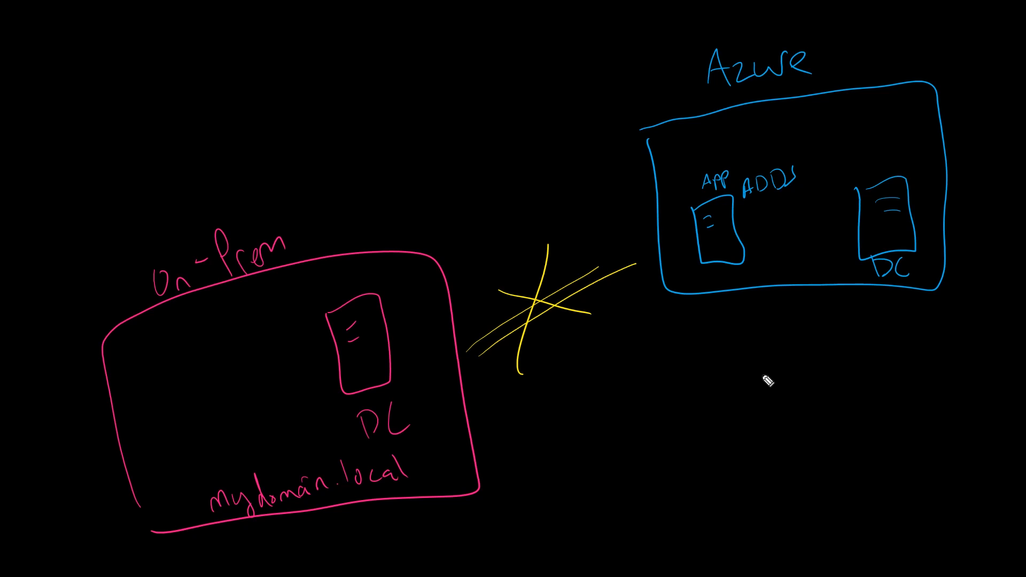
mouse_move(887, 351)
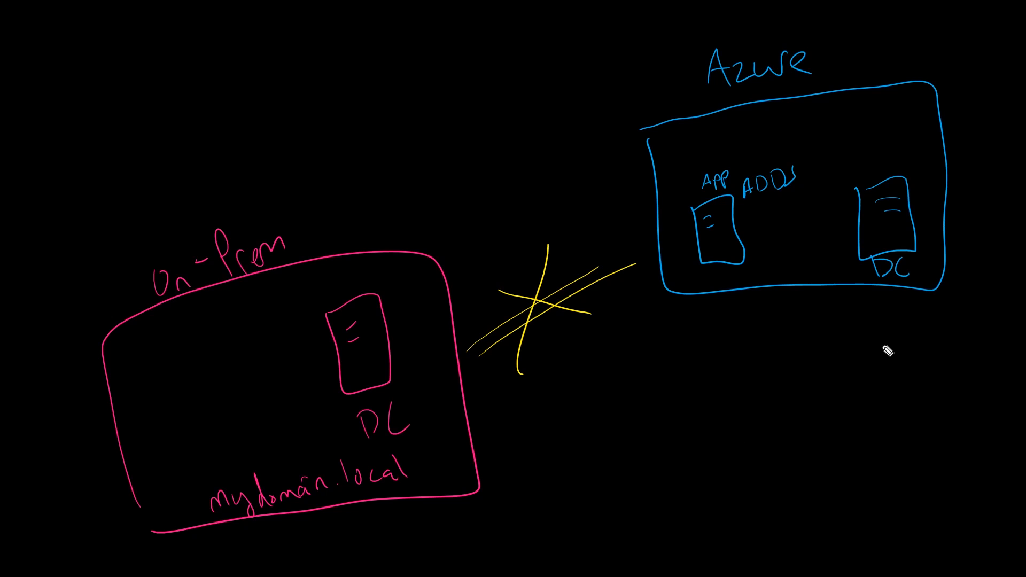
Draw a large server below the Azure box and write Azure AD Connect beside On-Prem.
drag(892, 344, 981, 327)
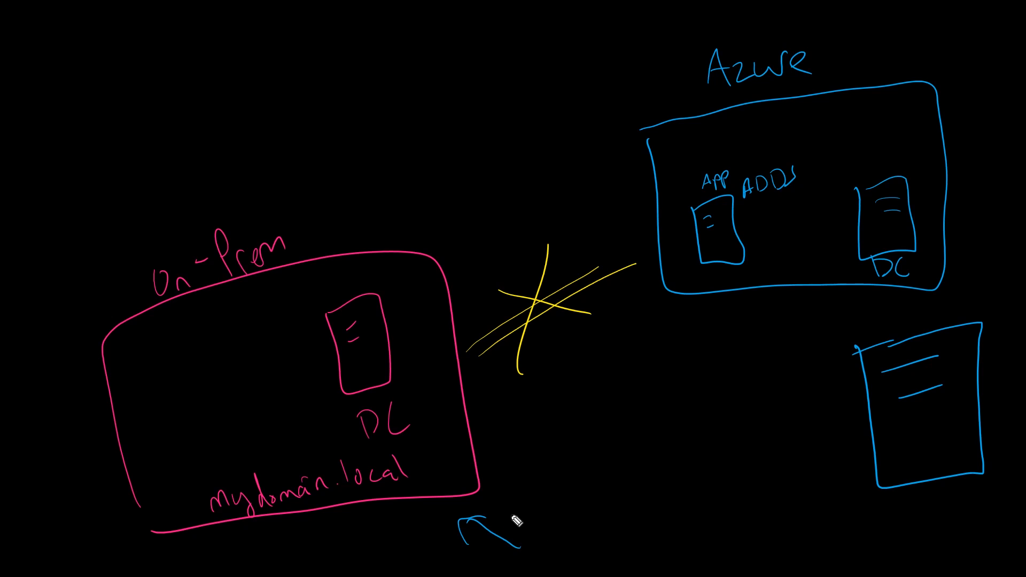
text(Azure)
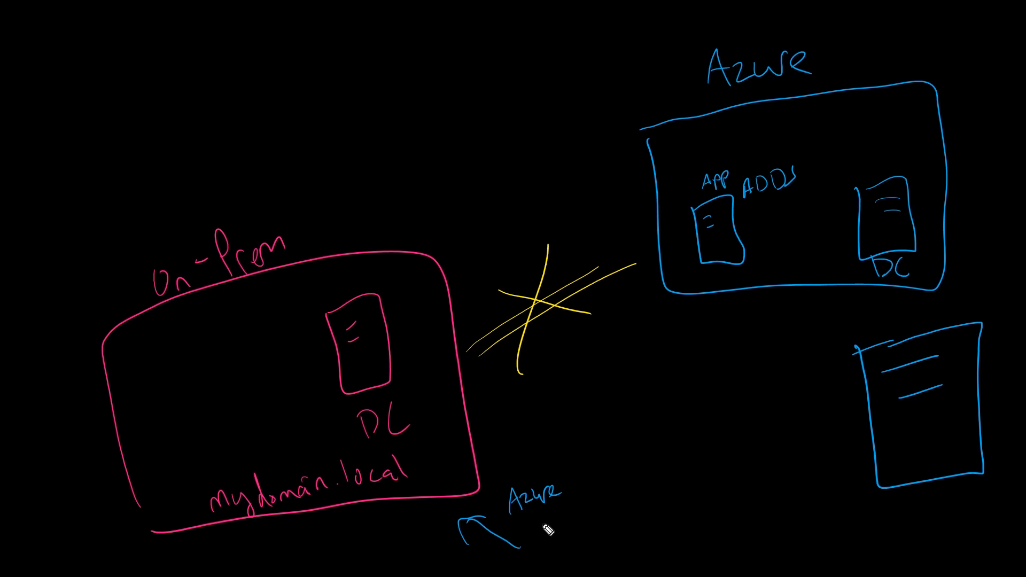
text(AD Connect)
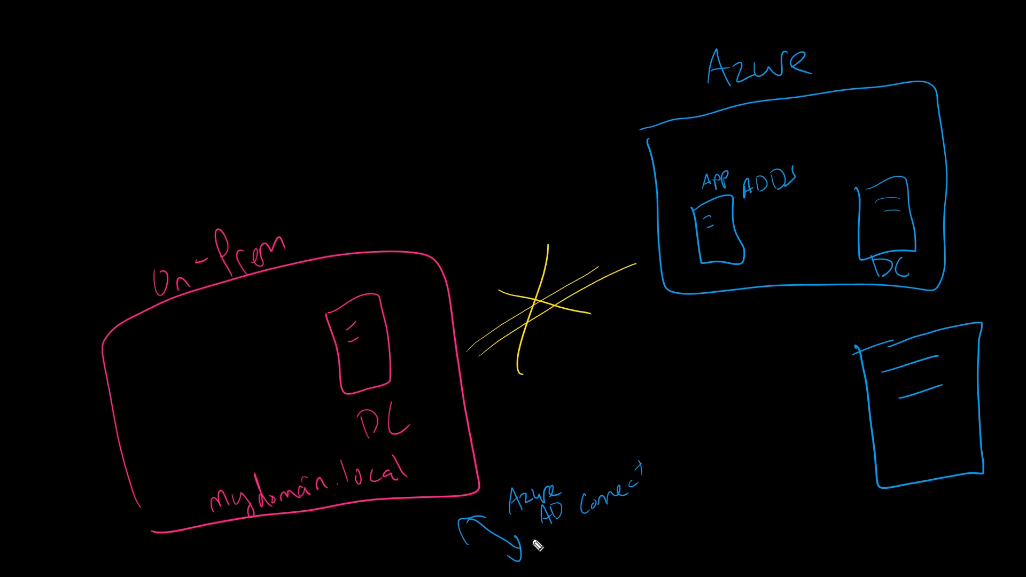
mouse_move(559, 556)
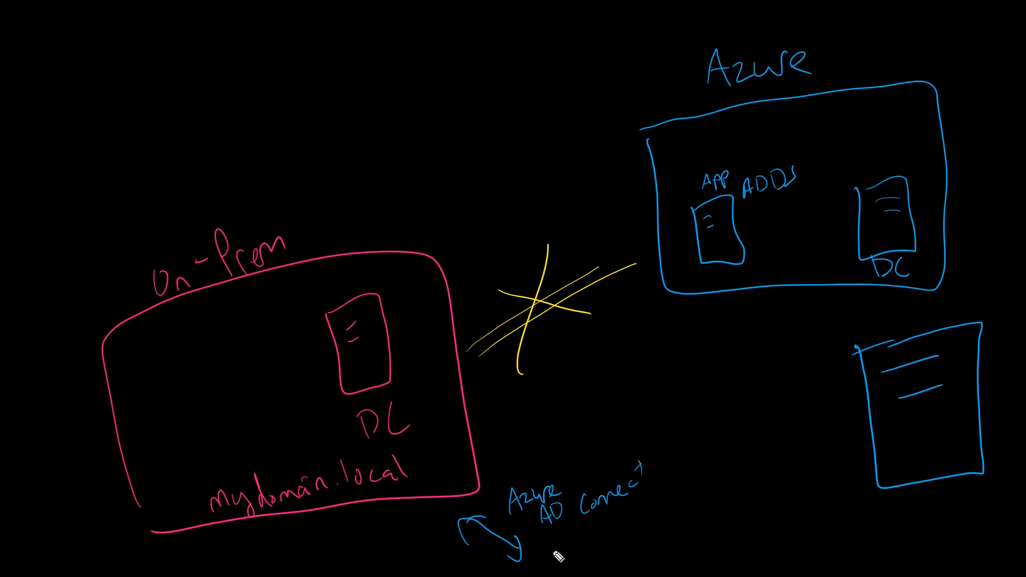
Label the new server Azure ADDS with the domain mycloud.com.
text(Az)
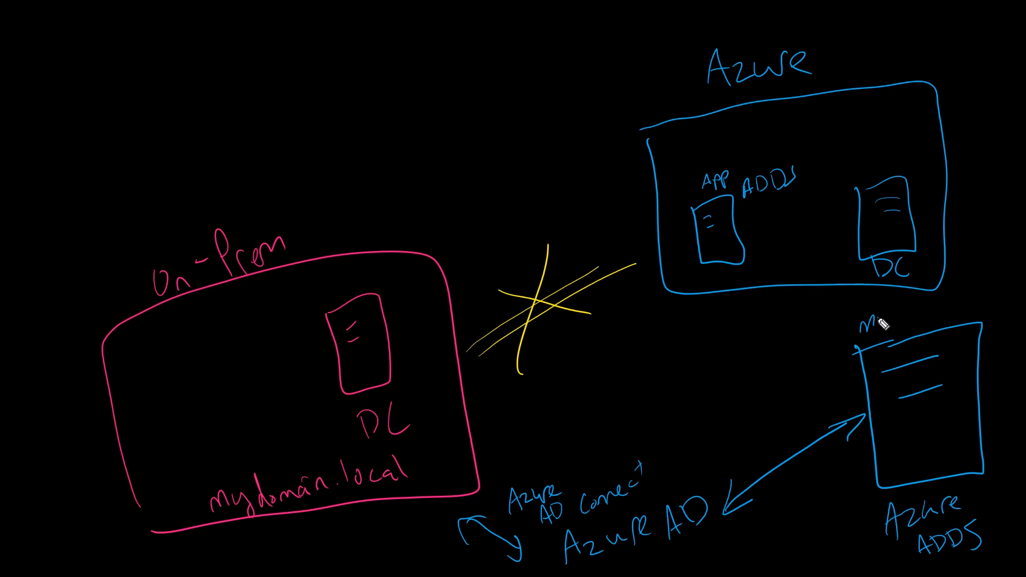
text(mycloud.)
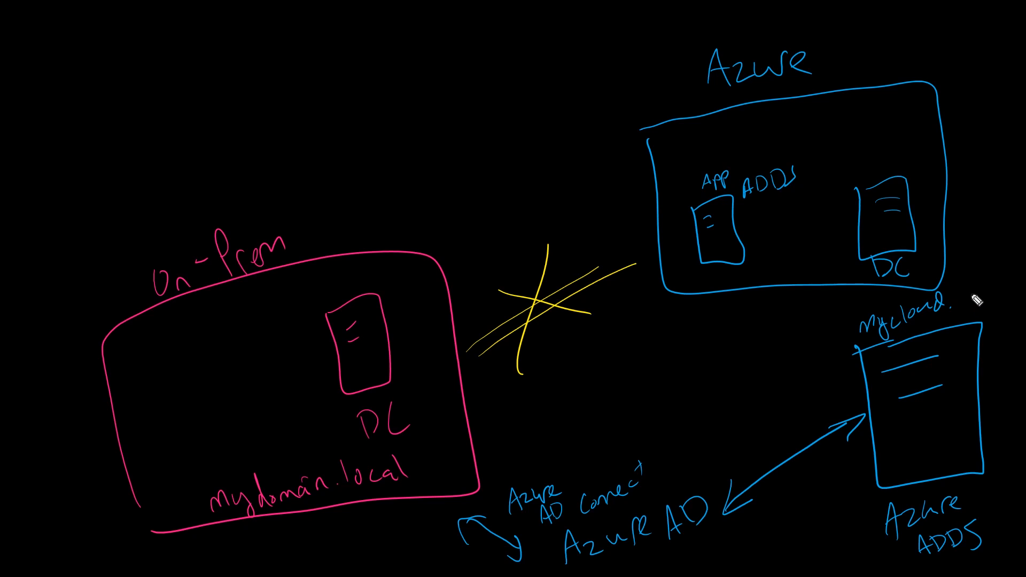
text(.com)
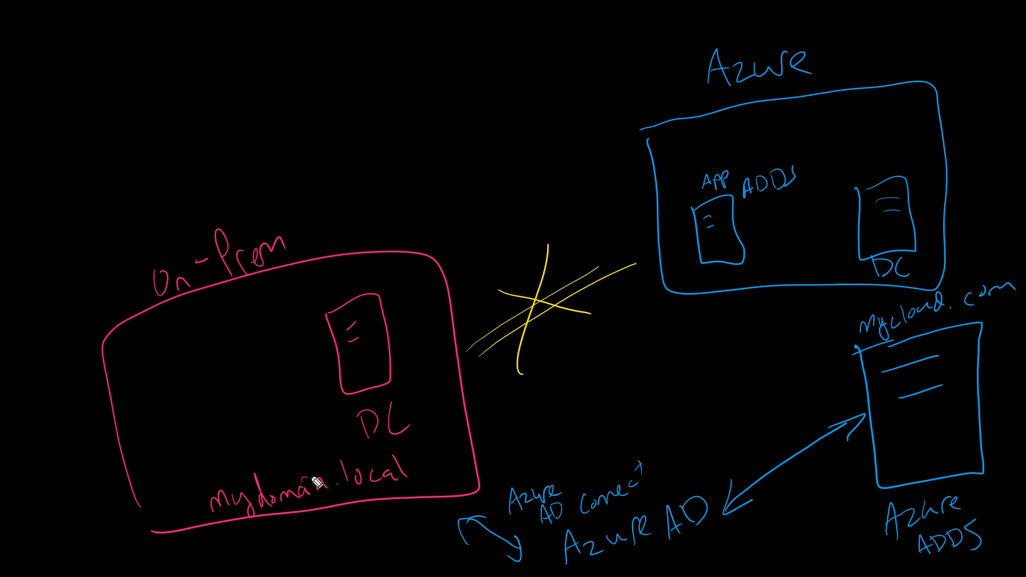
mouse_move(470, 494)
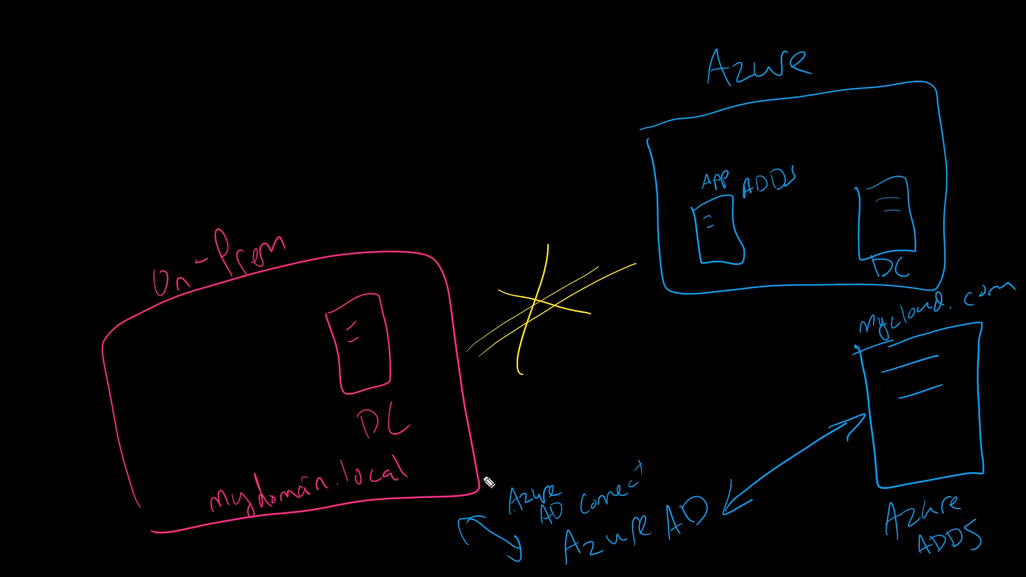
mouse_move(914, 394)
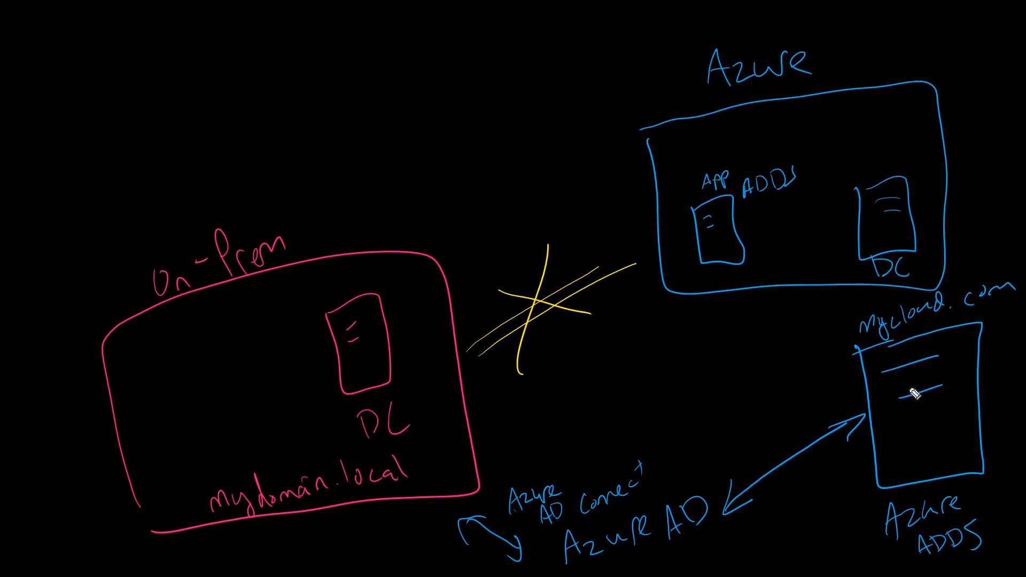
mouse_move(856, 123)
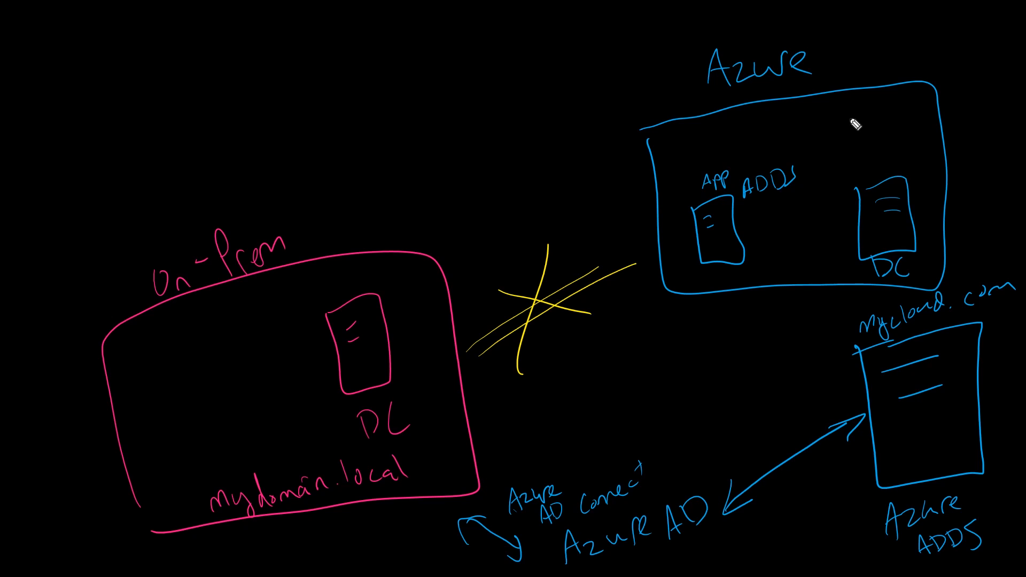
Sketch a DC MGMT server with ADDS Tools and GP, and arrow the App server to Azure ADDS.
drag(844, 125, 883, 164)
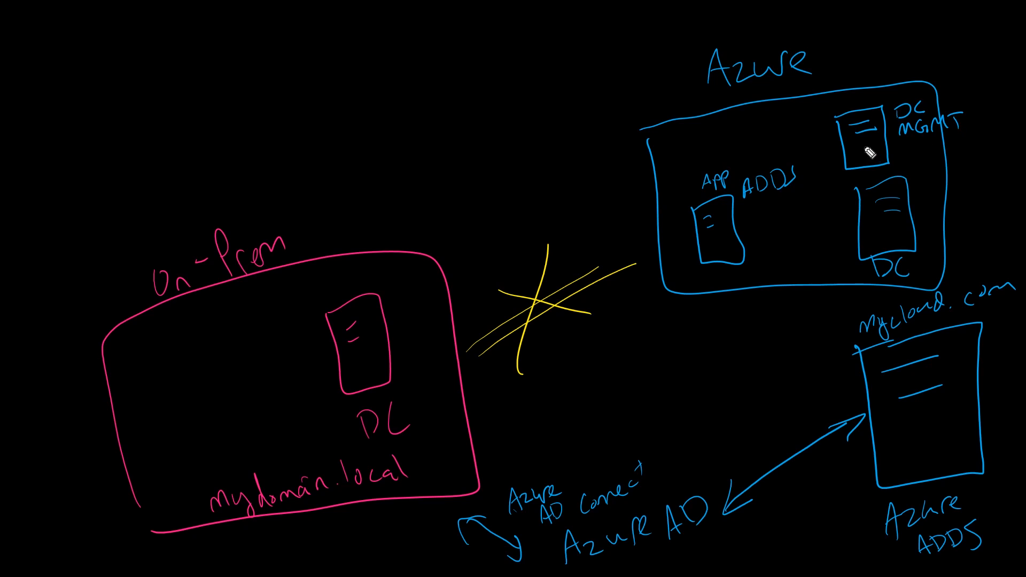
mouse_move(879, 110)
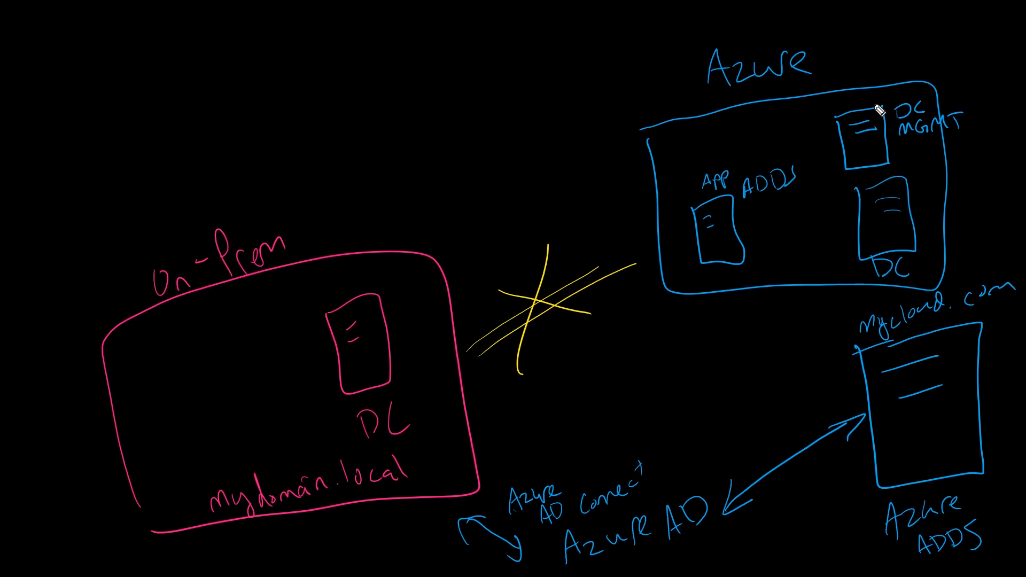
text(ADDS Tools)
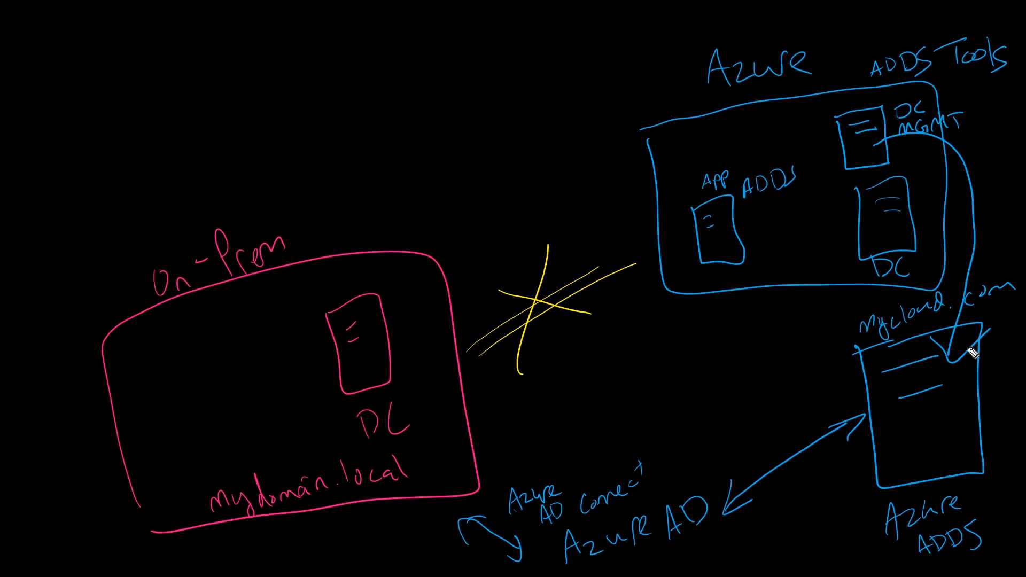
mouse_move(961, 501)
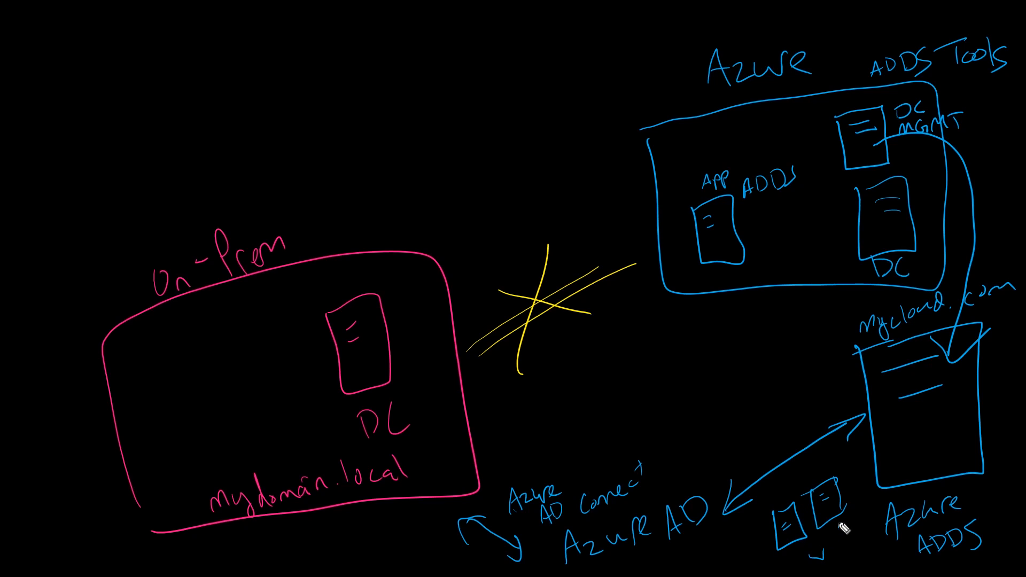
mouse_move(745, 236)
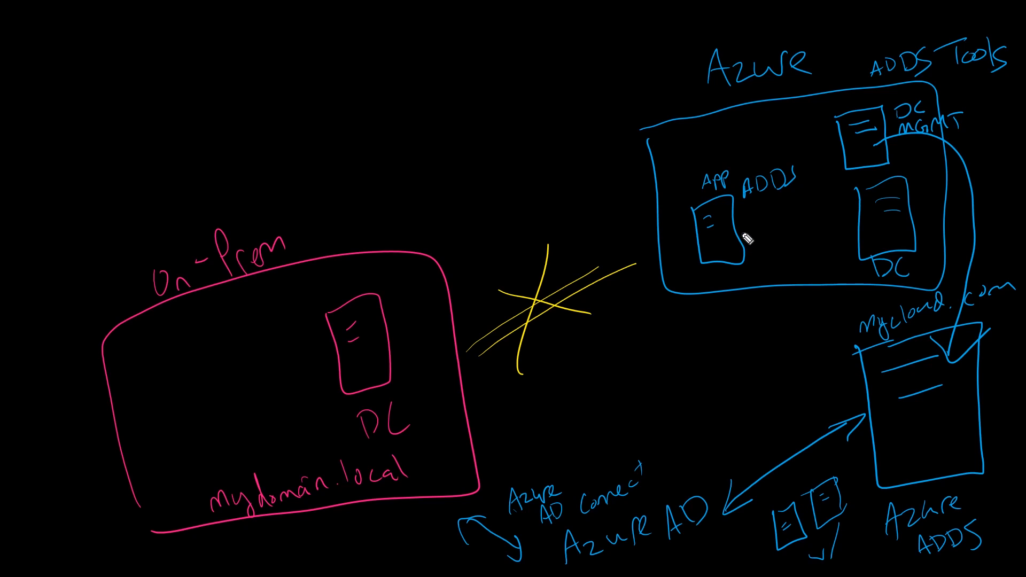
drag(723, 238, 867, 389)
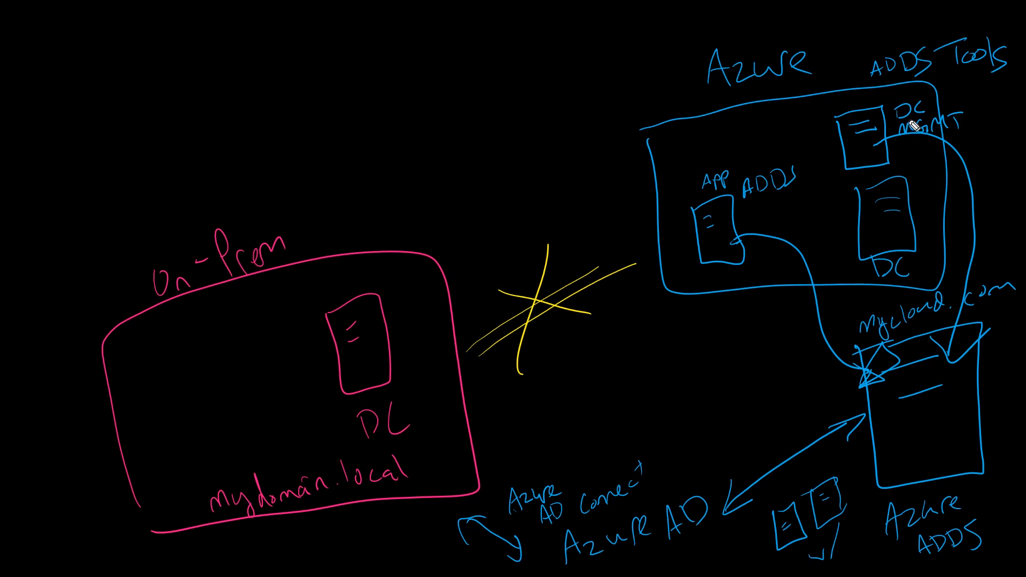
text(GP)
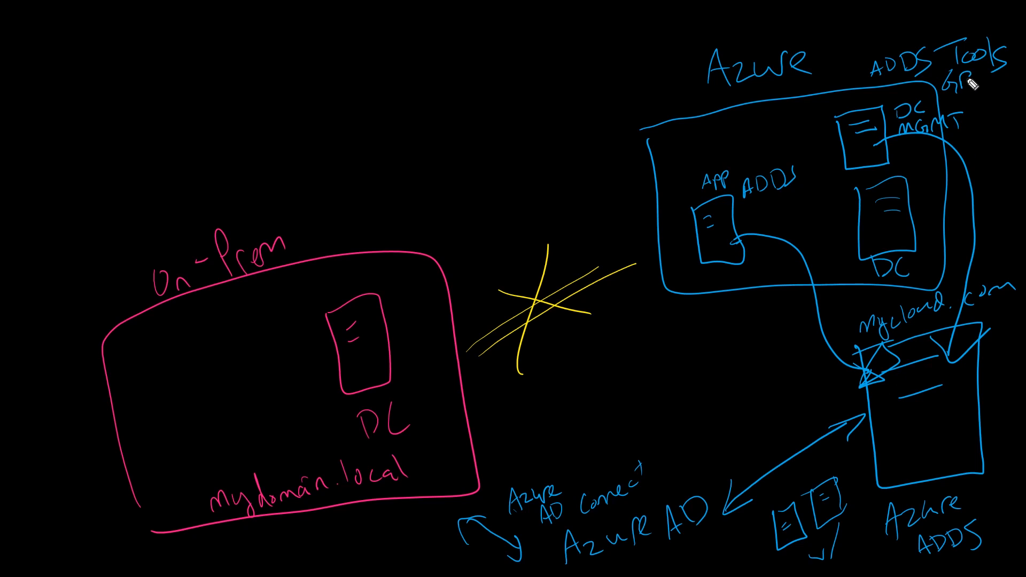